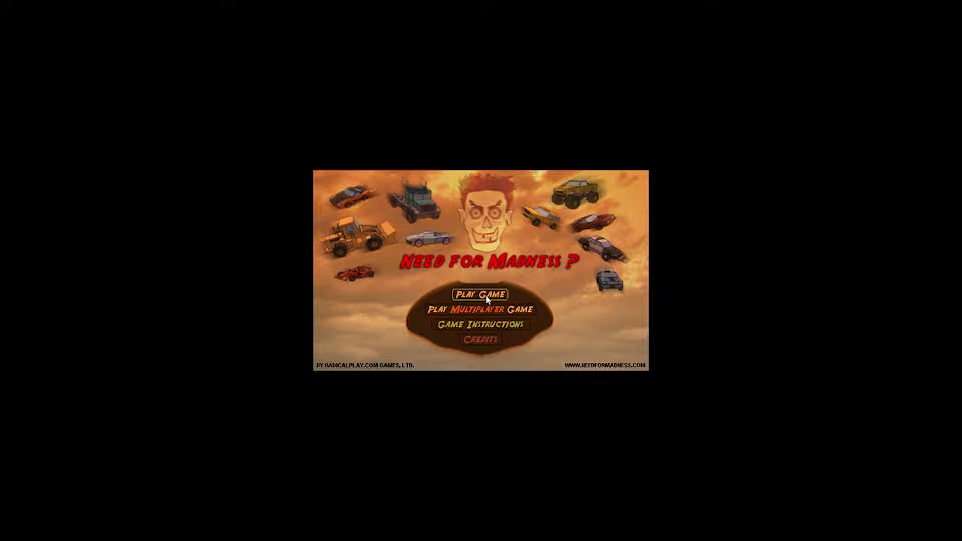
Step: Start the NFM 2 single-player campaign and pick the El King truck
left_click(480, 294)
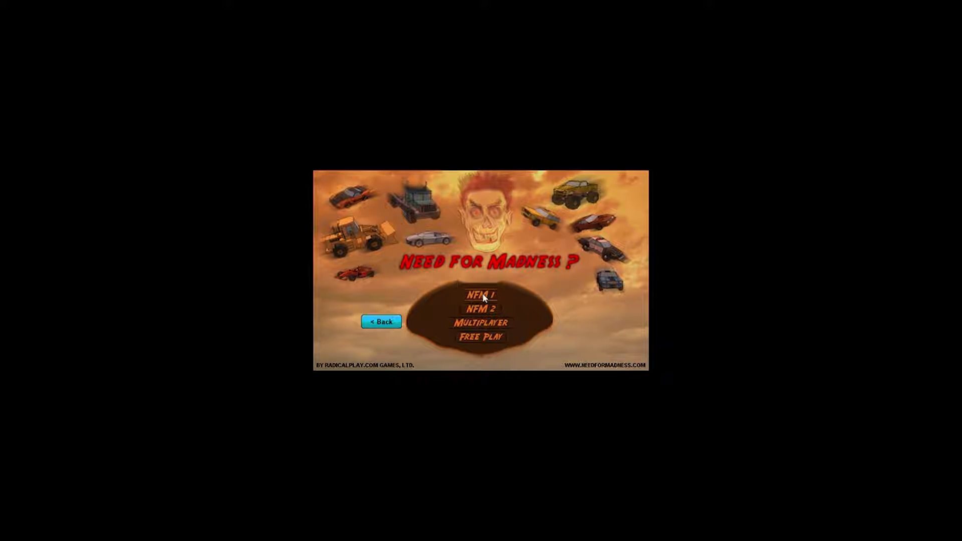
mouse_move(482, 309)
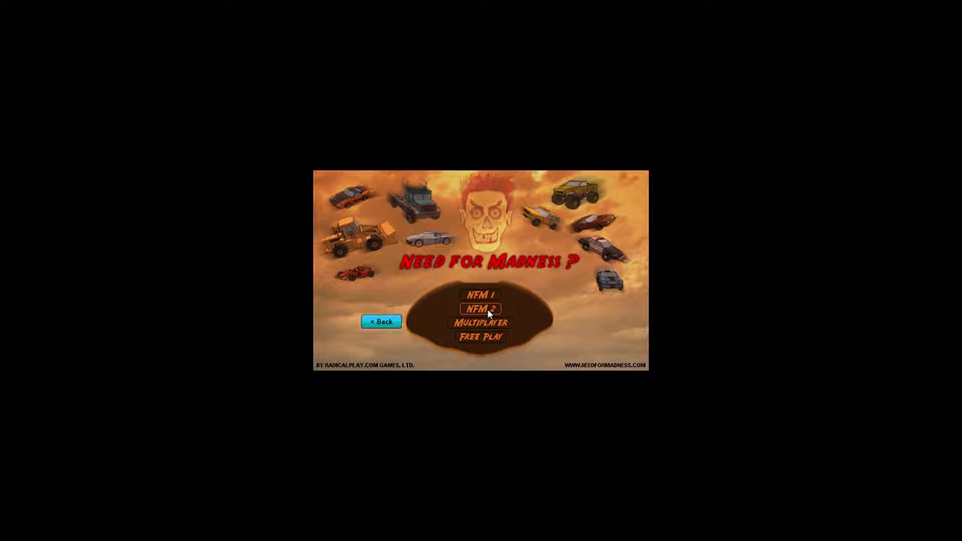
left_click(480, 308)
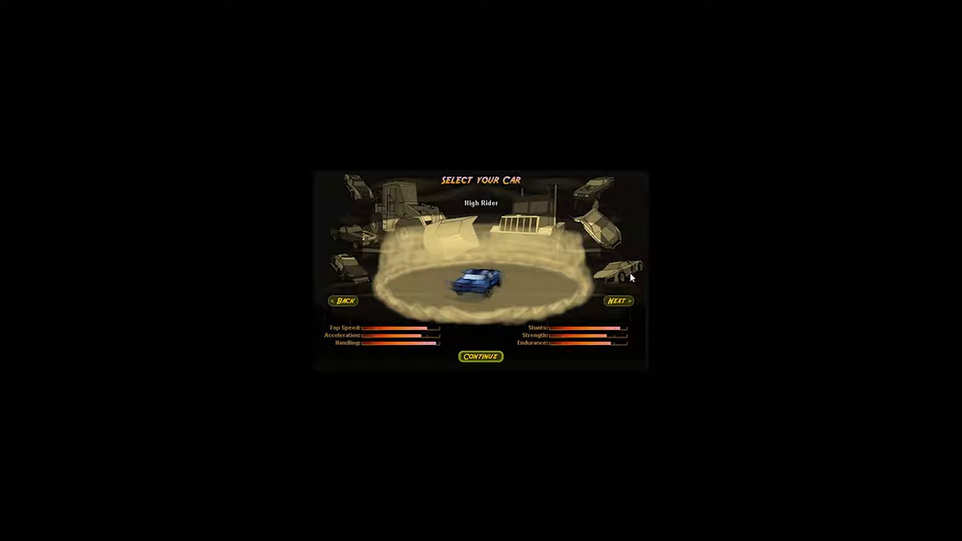
left_click(617, 301)
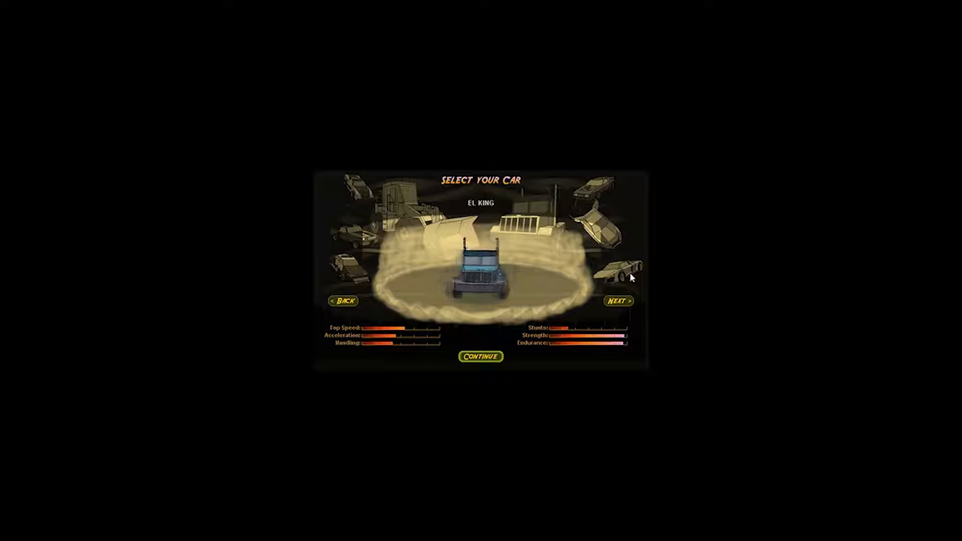
left_click(618, 301)
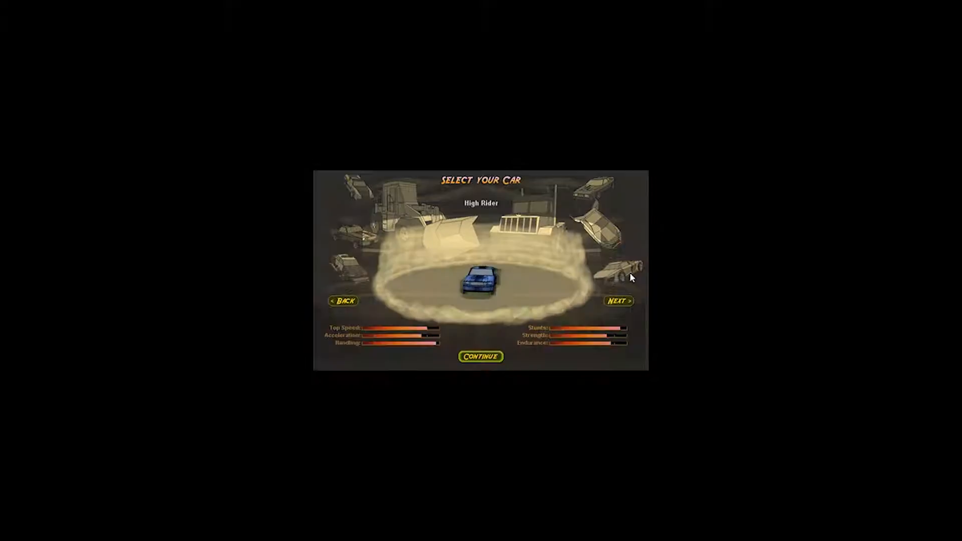
left_click(618, 301)
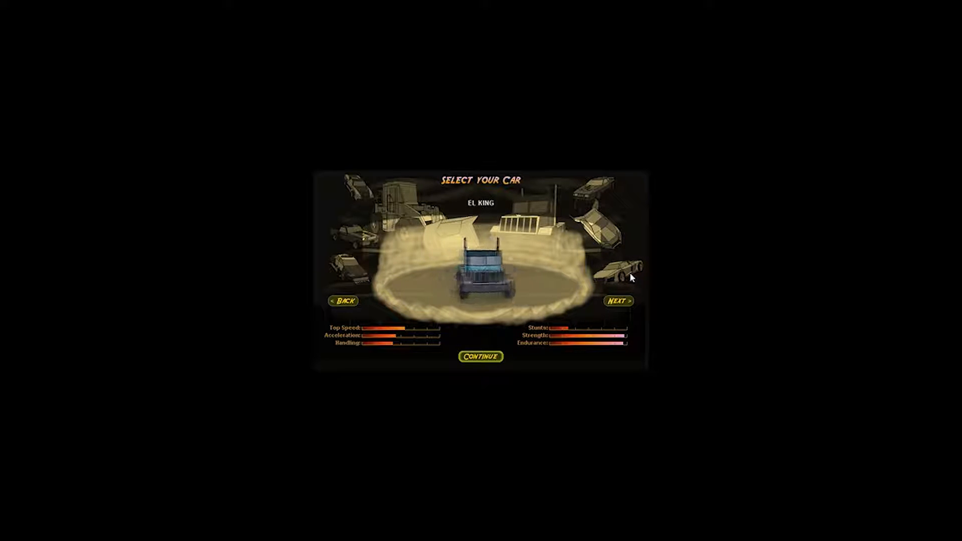
left_click(618, 301)
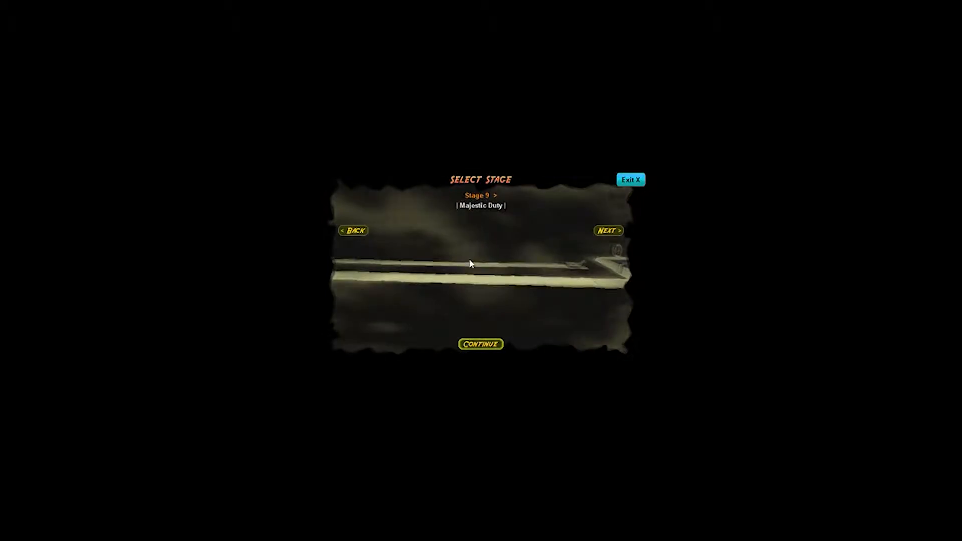
Step: Select Stage 9, Majestic Duty, and race until all six opponents are wasted
left_click(607, 230)
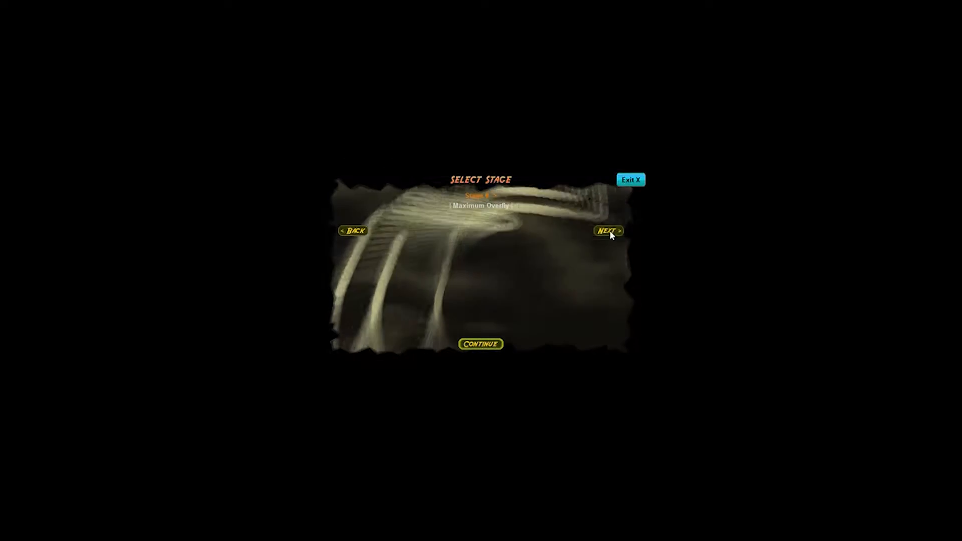
left_click(481, 344)
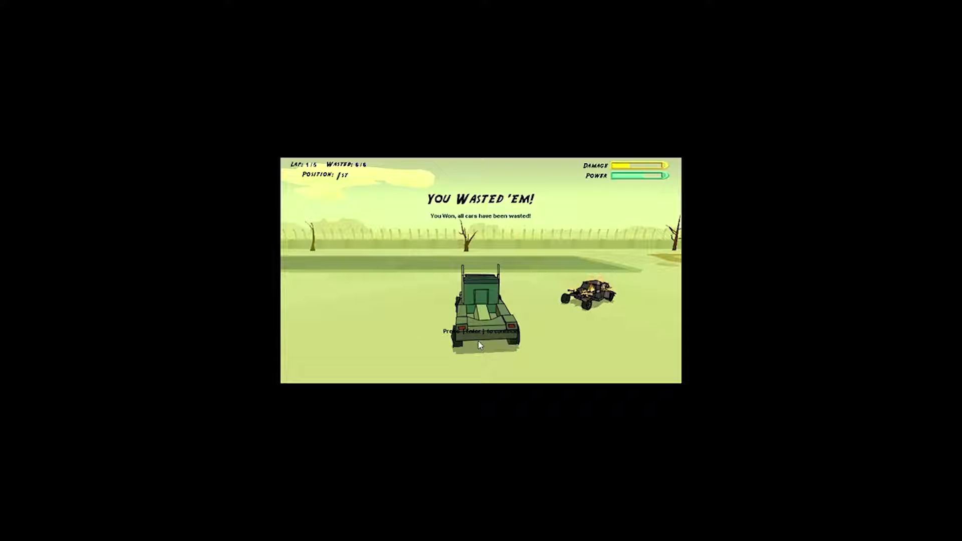
Step: Skip past the Stage 9 results, keep El King, and launch Stage 10, Ghosts and Magic
key("enter")
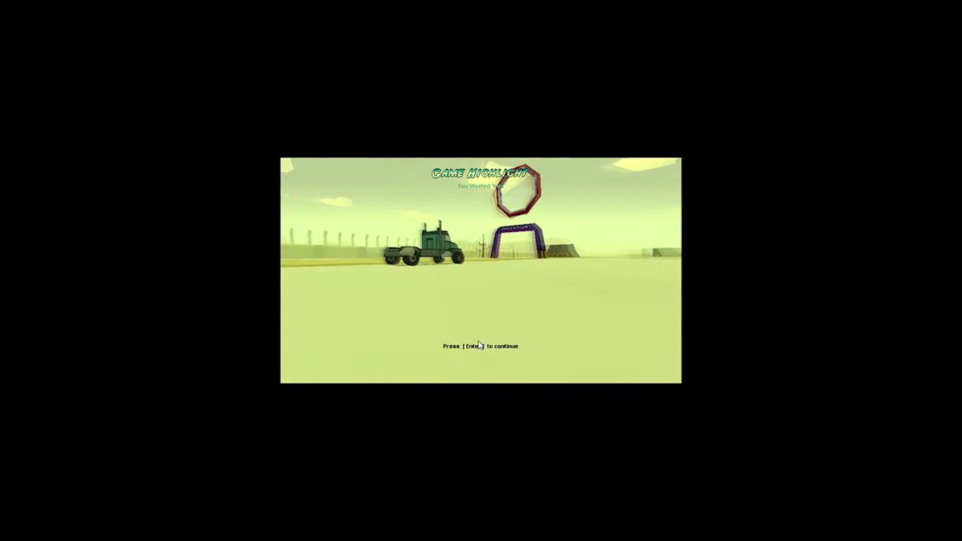
key("enter")
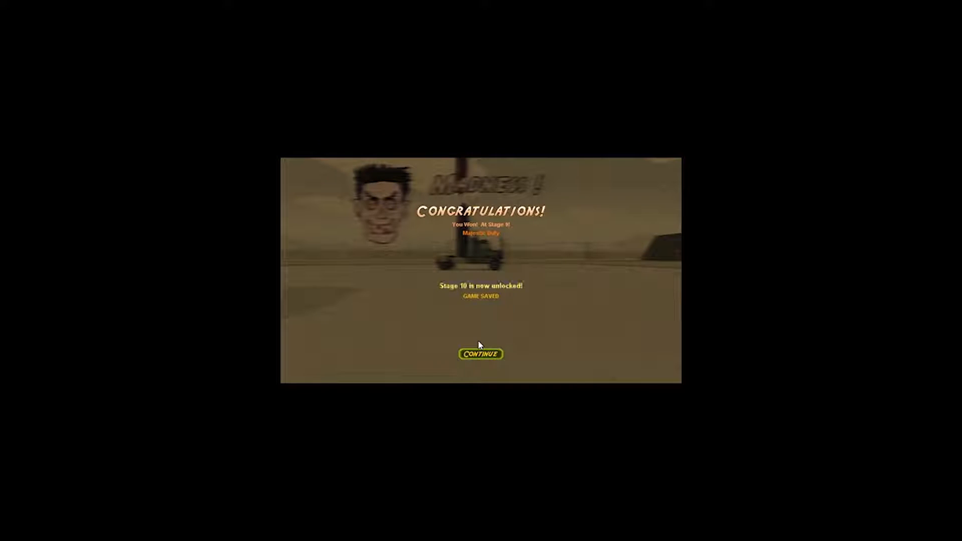
left_click(480, 354)
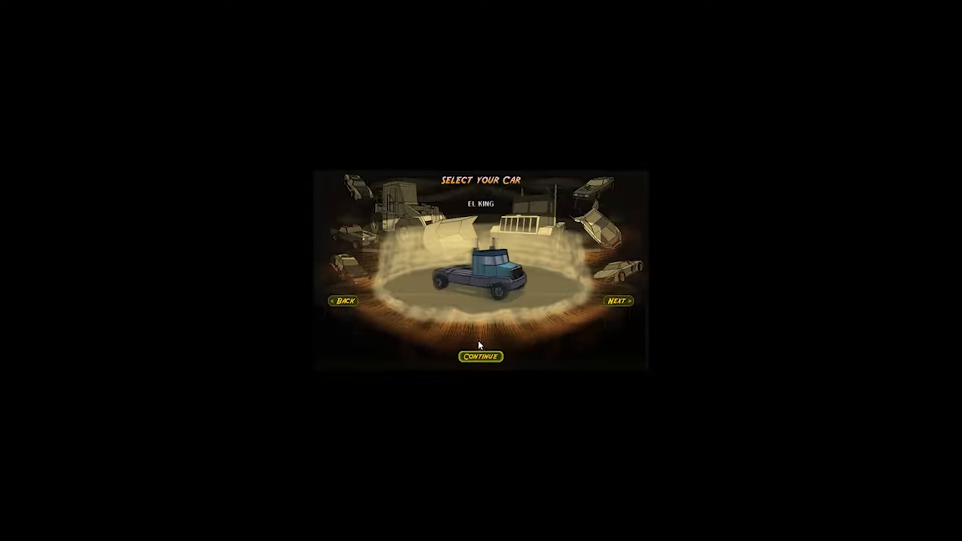
left_click(481, 356)
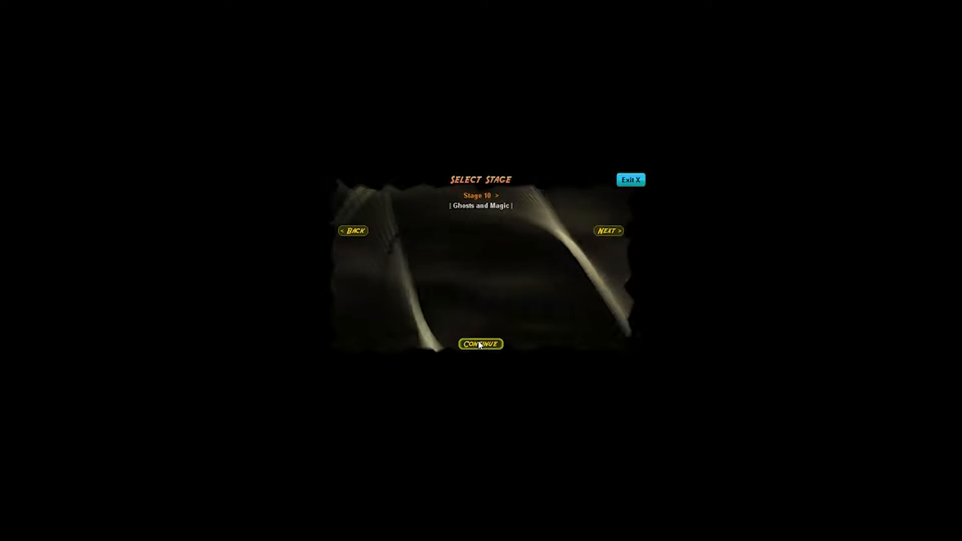
left_click(480, 344)
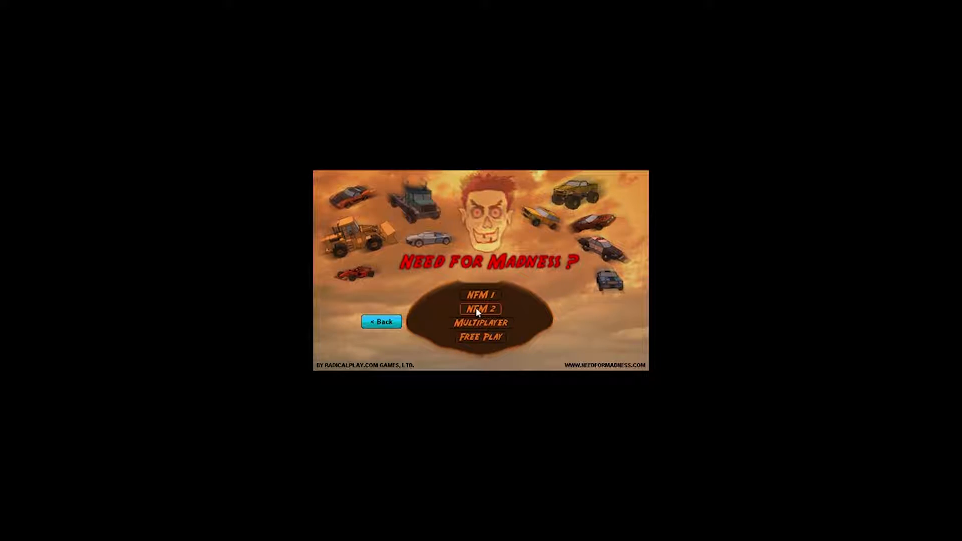
Step: Race Stage 10, carry on after being wasted once, and finish first
left_click(480, 308)
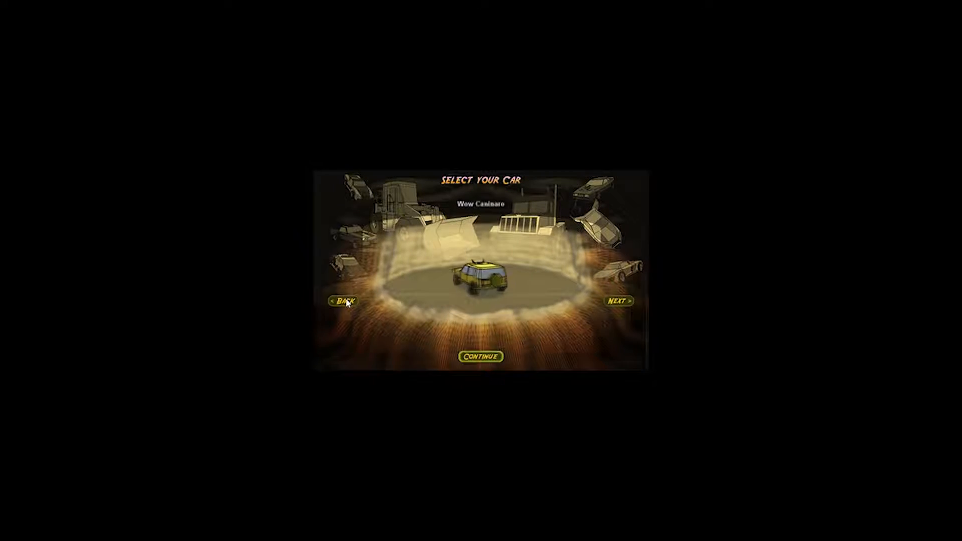
left_click(481, 356)
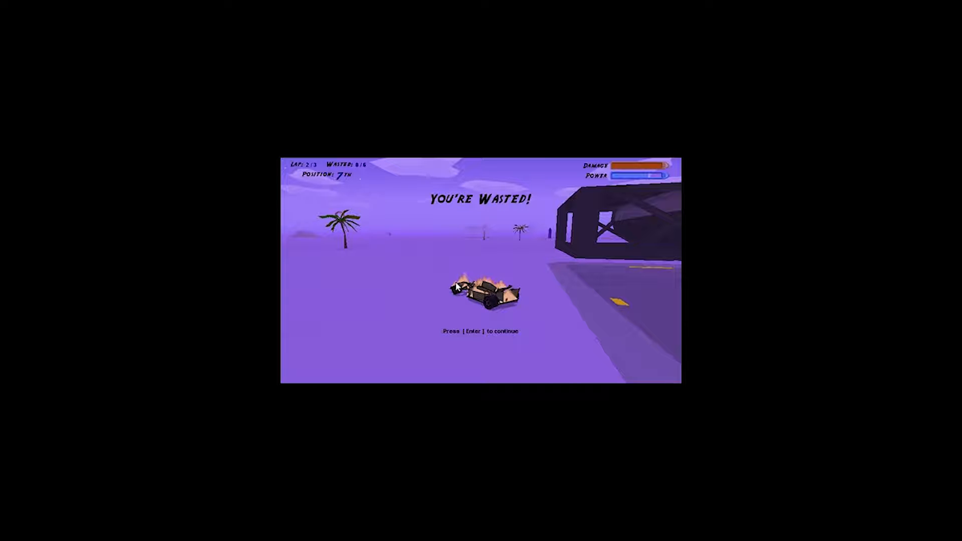
key("enter")
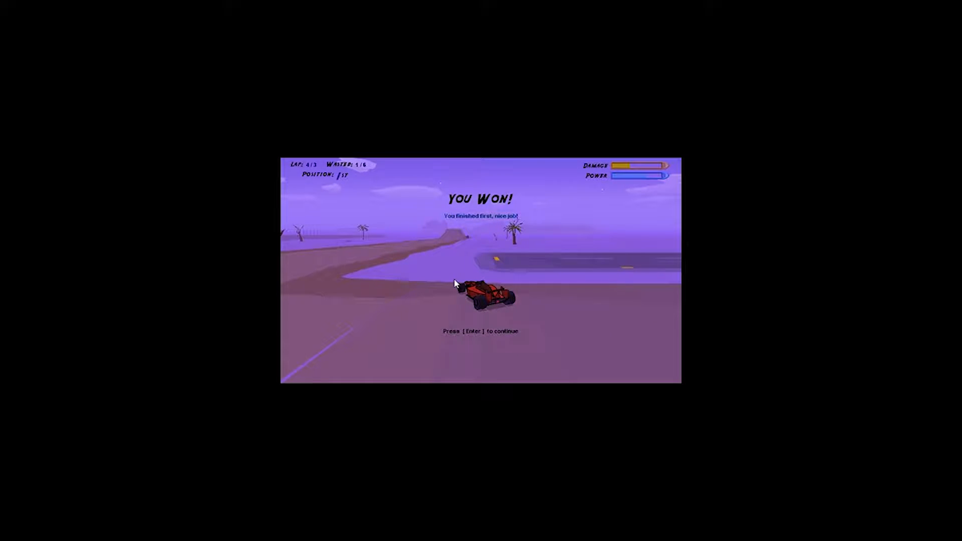
Step: Accept the Stage 11 and Mighty Eight unlocks and choose El King
key("enter")
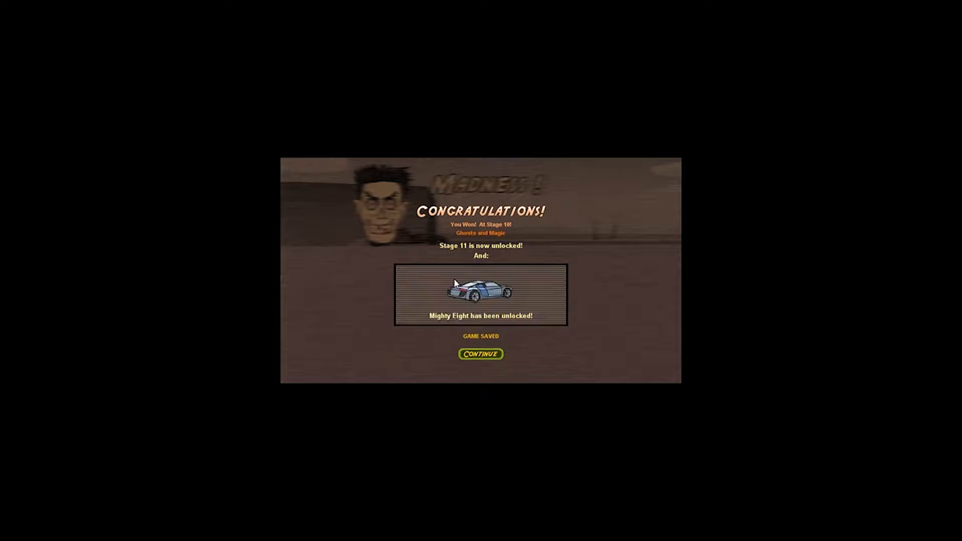
left_click(480, 354)
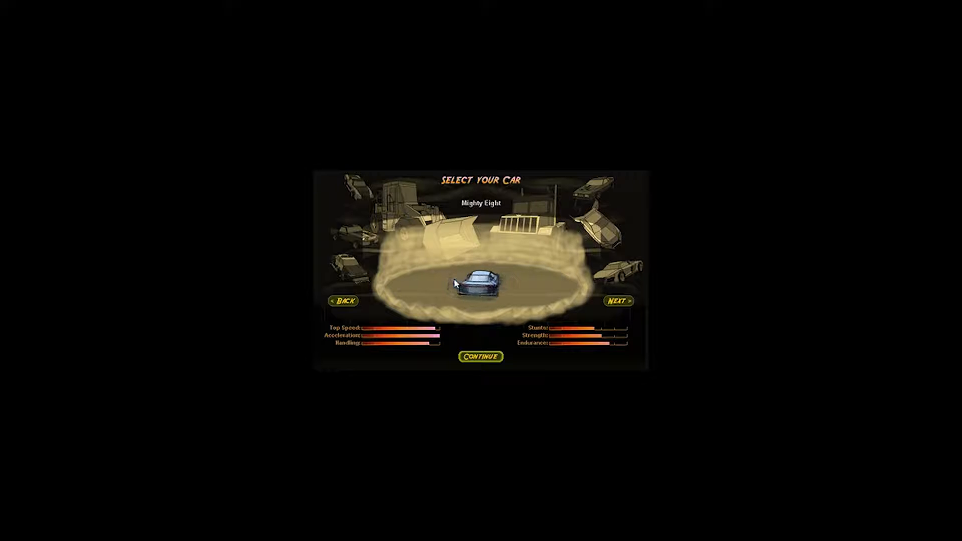
left_click(617, 301)
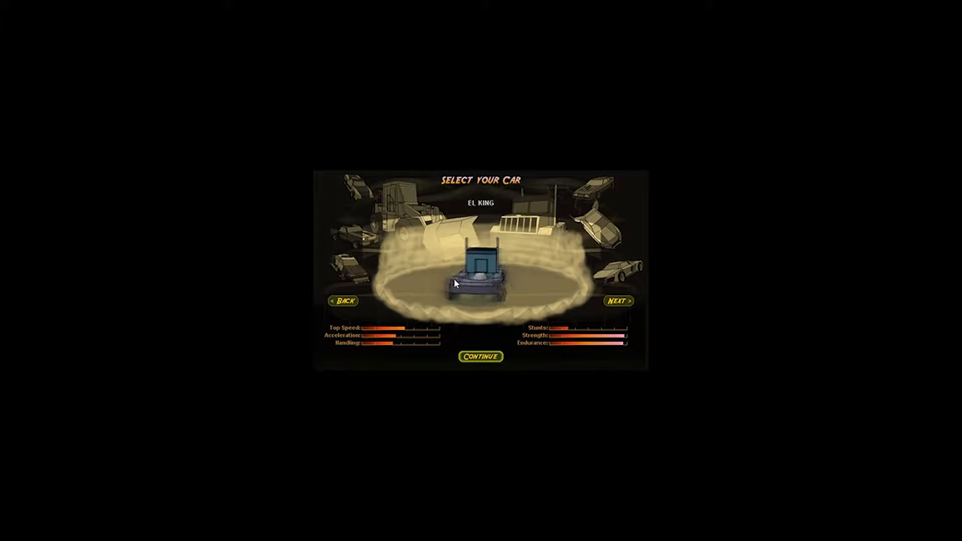
left_click(481, 356)
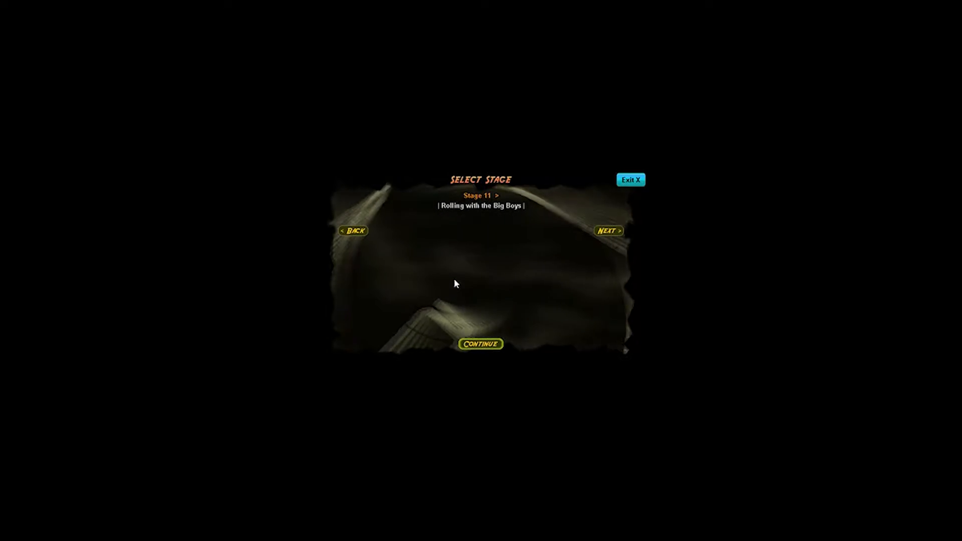
Step: Play Stage 11, then return to the title menu
left_click(481, 343)
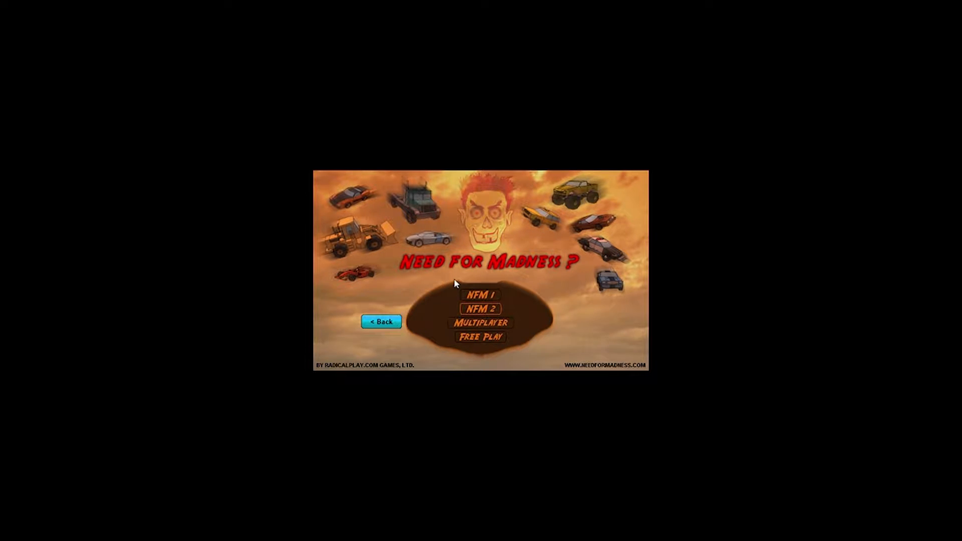
Step: Enter NFM 2, select Stage 12, and choose the Mighty Eight
left_click(480, 295)
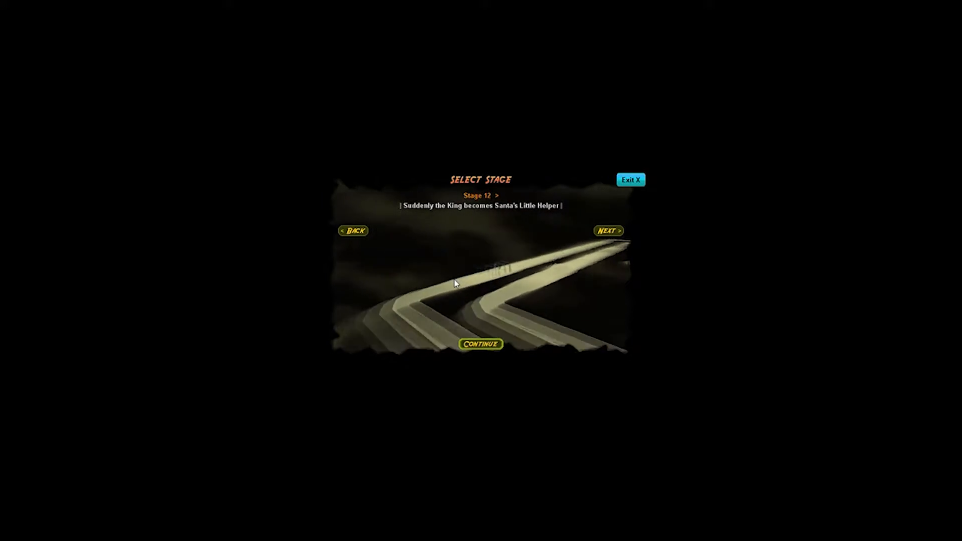
left_click(480, 344)
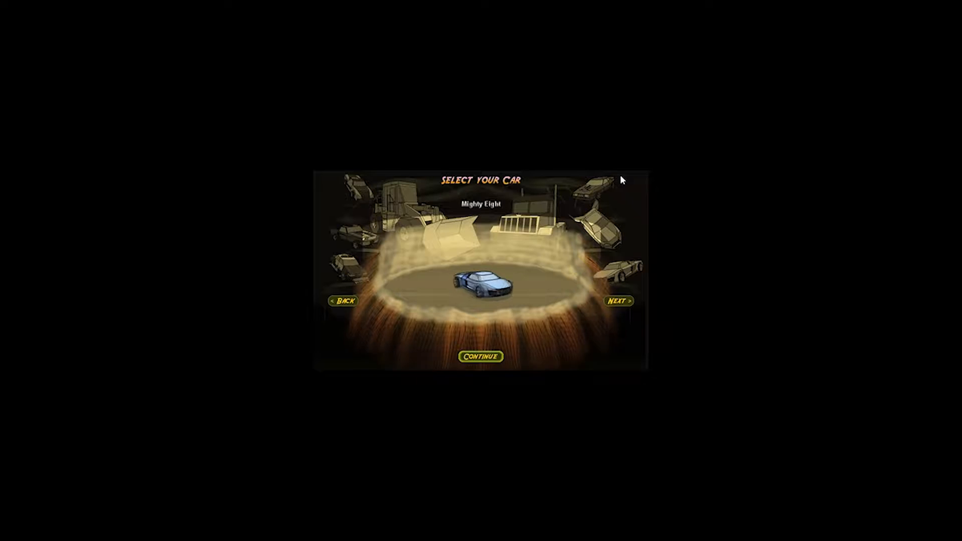
left_click(618, 301)
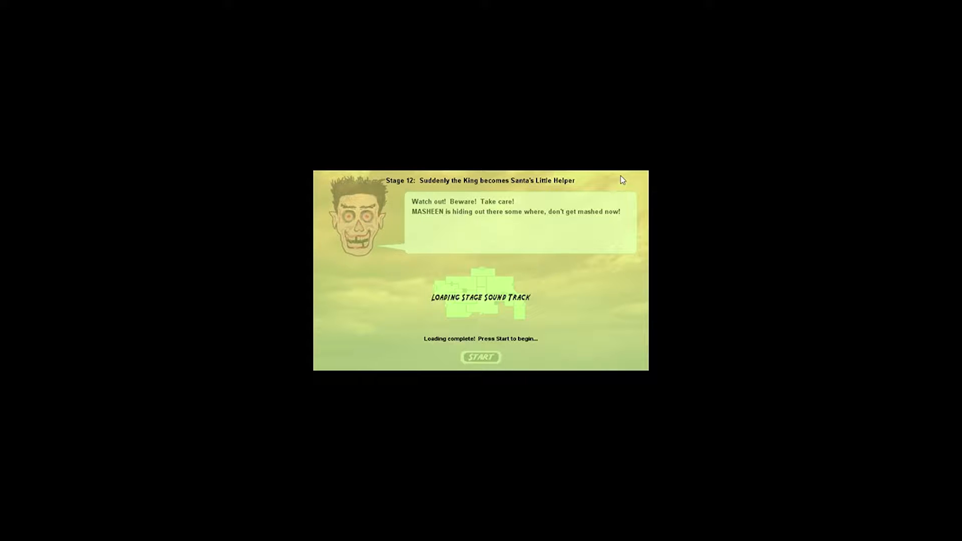
Step: Start the Stage 12 race, then pause it
left_click(481, 358)
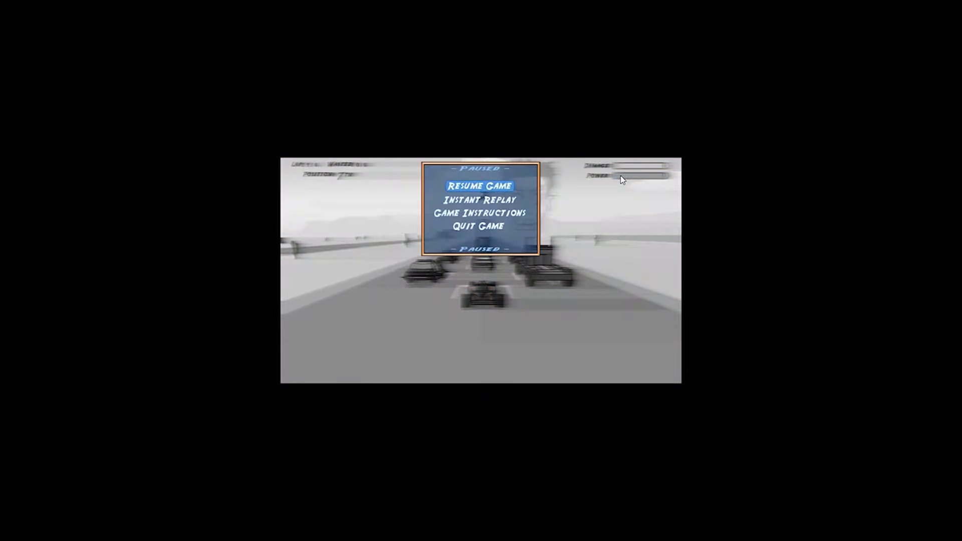
Step: Resume the Stage 12 race until the car is wasted on lap one
left_click(480, 186)
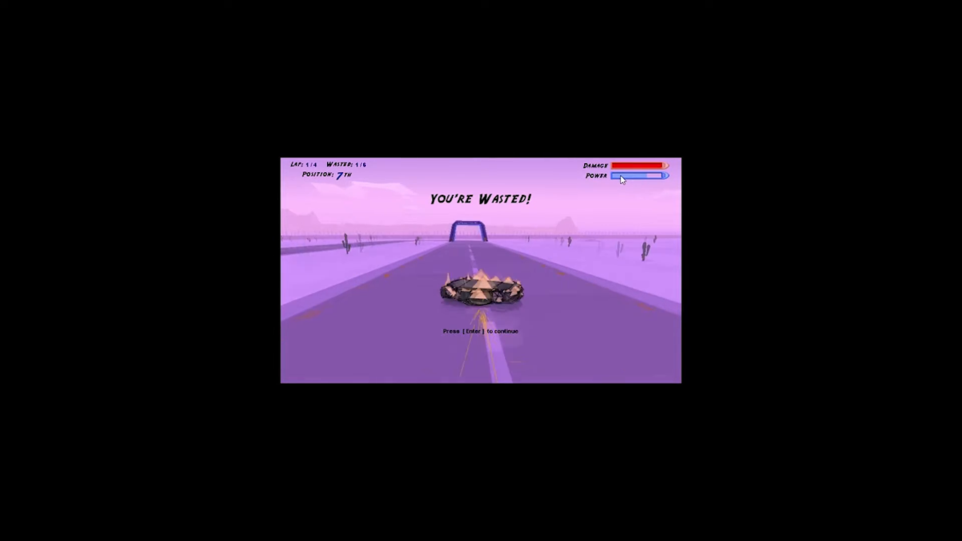
Step: Retry Stage 12 with the Mighty Eight, get wrecked again, then start a fresh race
key("enter")
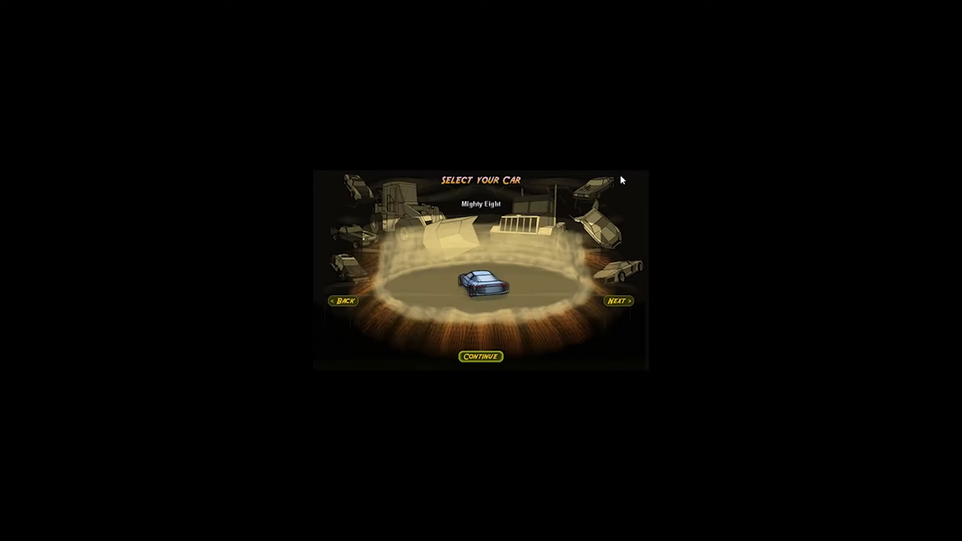
left_click(481, 356)
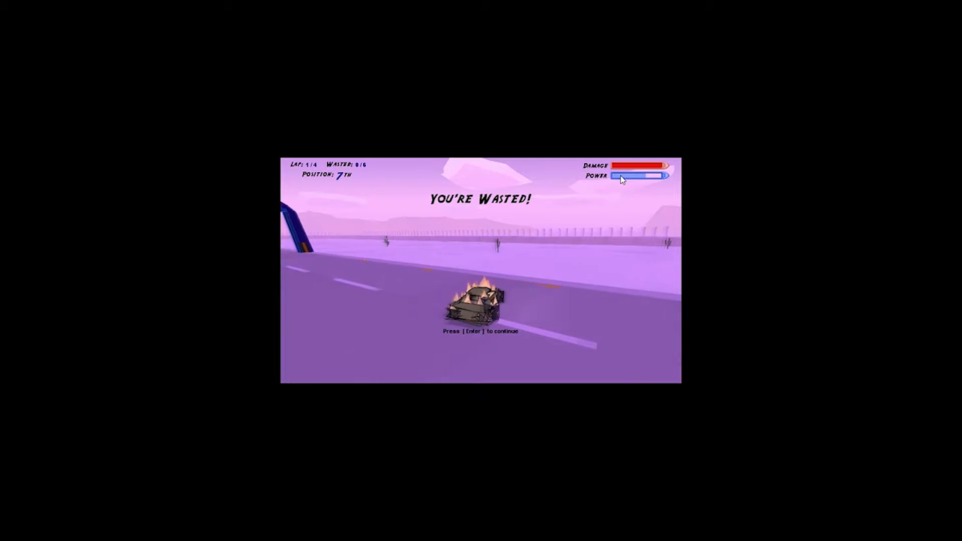
key("Enter")
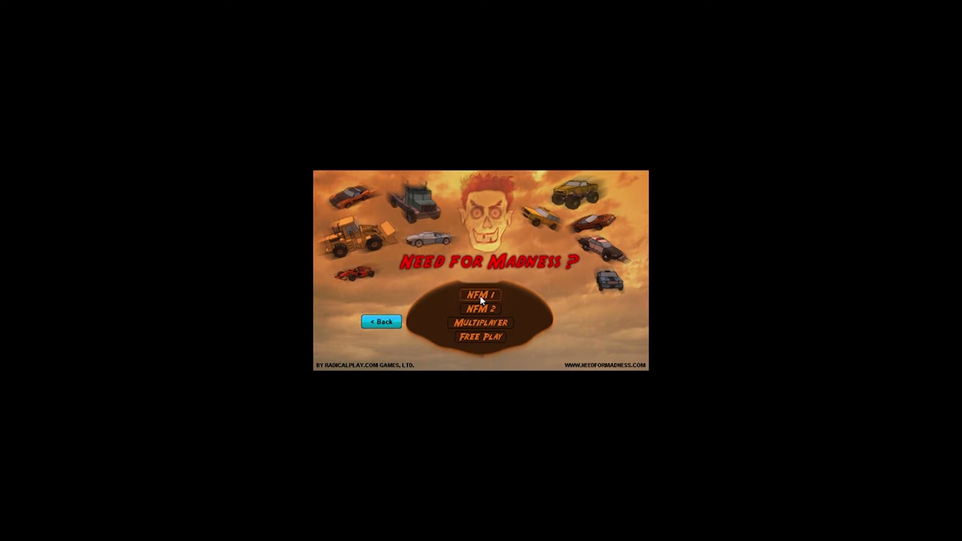
left_click(480, 295)
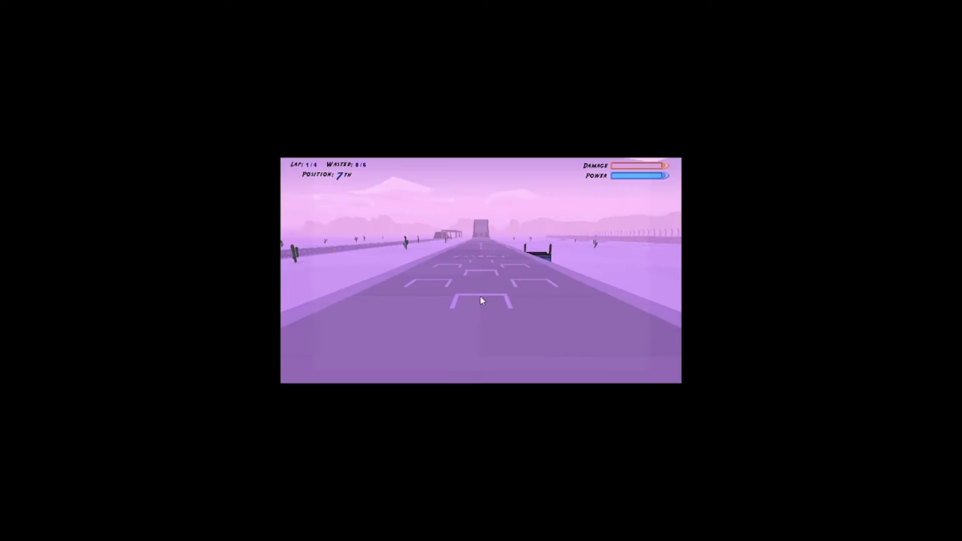